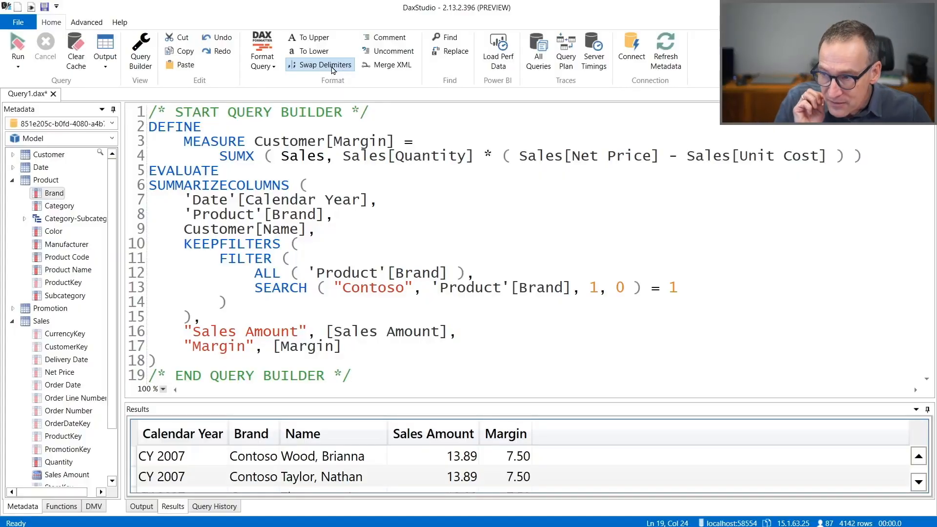
{"action": "mouse_move", "coordinate": [310, 51]}
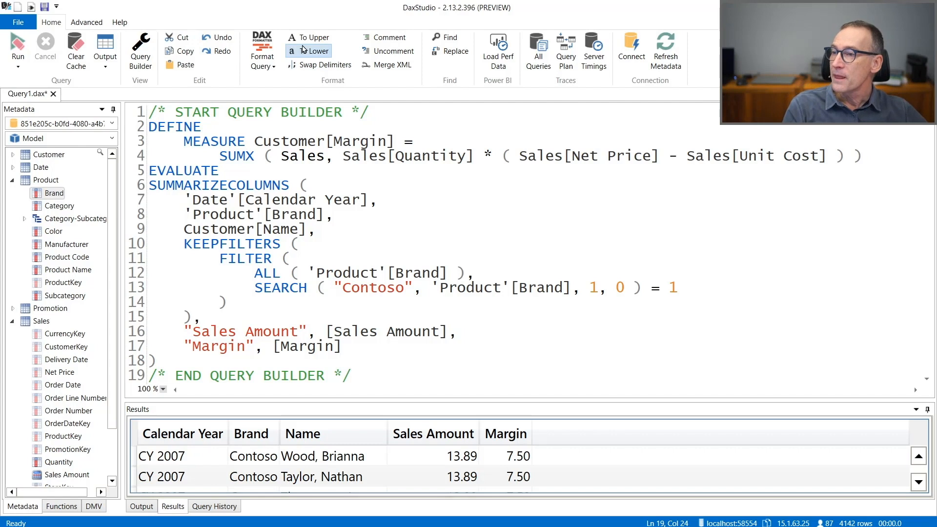
{"action": "mouse_move", "coordinate": [308, 37]}
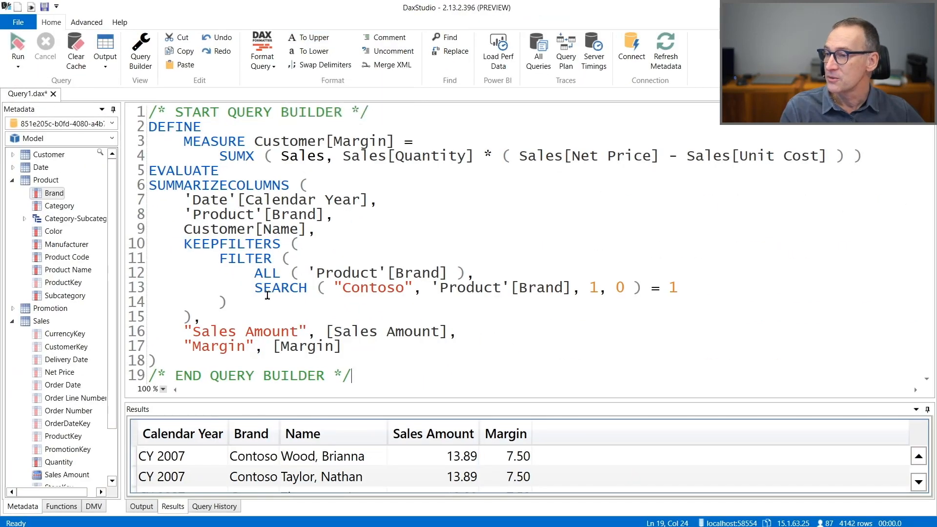
- Change the selected Contoso search text to uppercase, then to all lowercase 'contoso'
{"action": "double_click", "coordinate": [369, 287]}
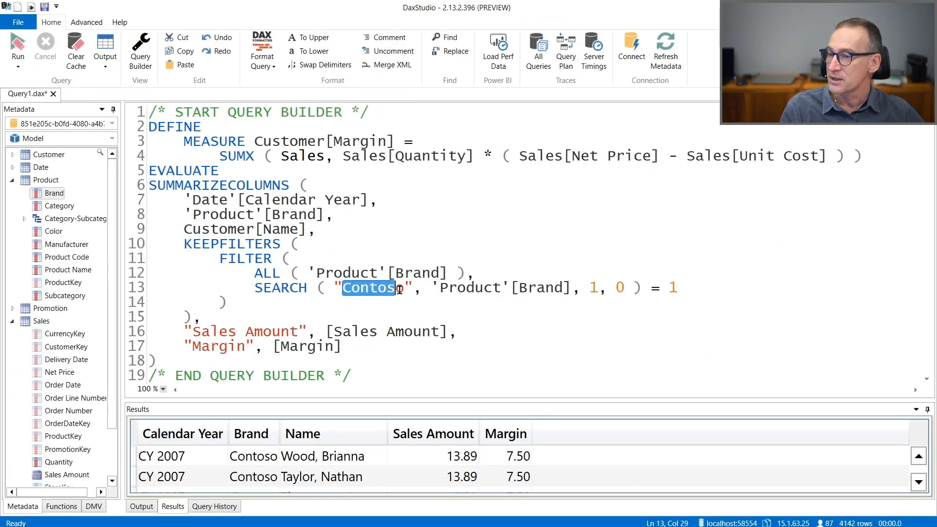
{"action": "left_click", "coordinate": [308, 37]}
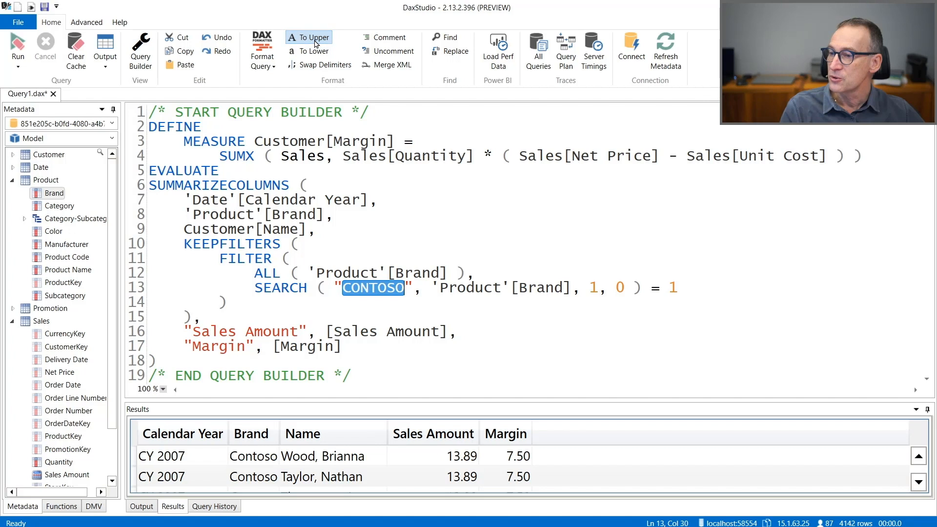
{"action": "mouse_move", "coordinate": [320, 64]}
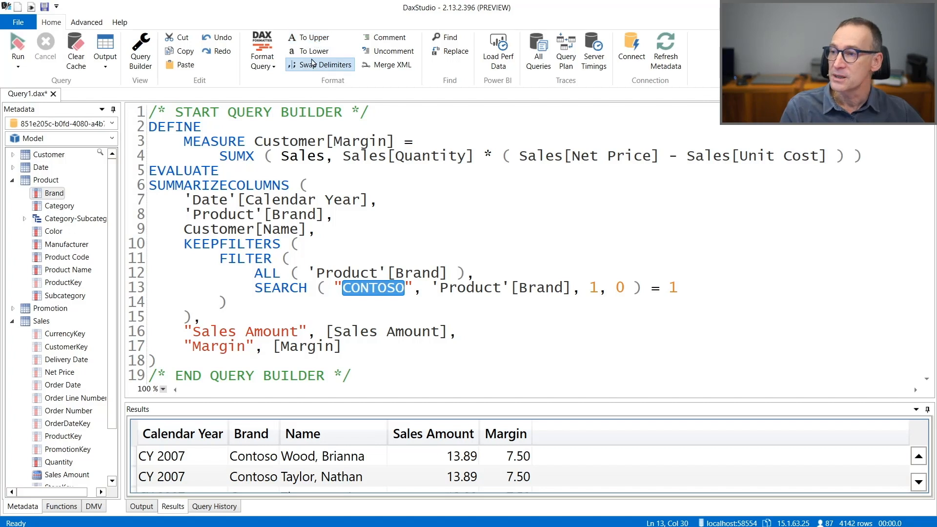
{"action": "left_click", "coordinate": [310, 49]}
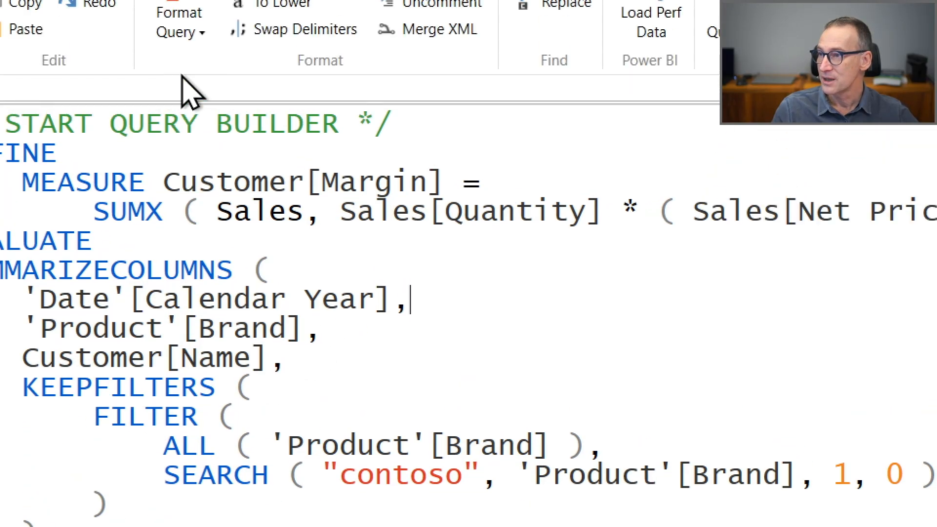
{"action": "left_click", "coordinate": [304, 65]}
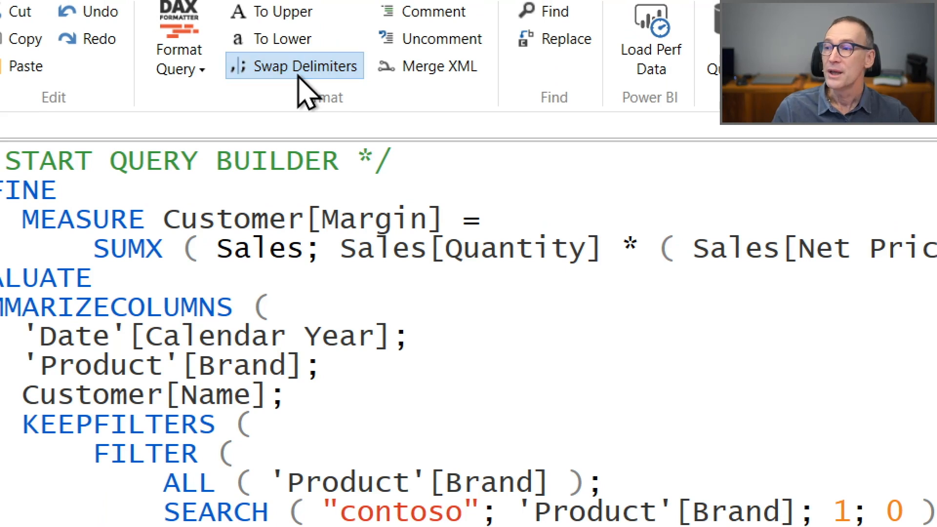
{"action": "left_click", "coordinate": [293, 66]}
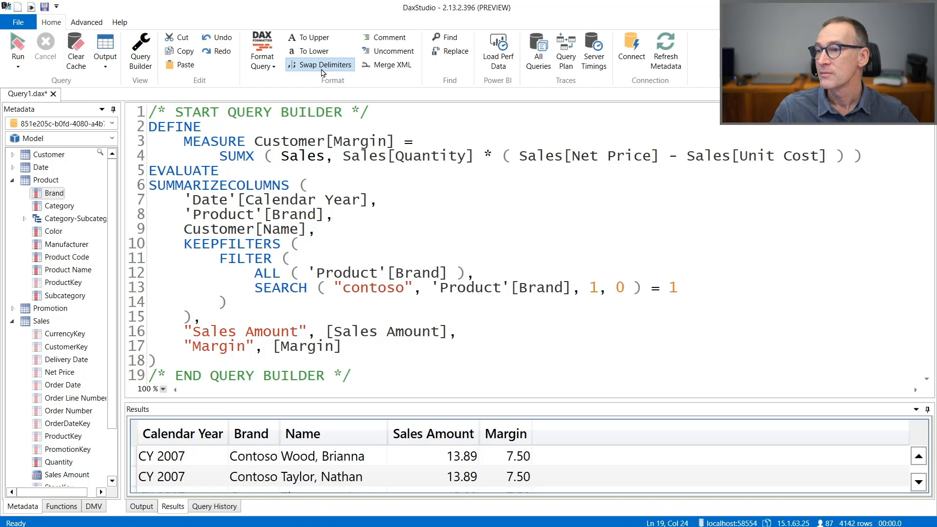
{"action": "mouse_move", "coordinate": [387, 50]}
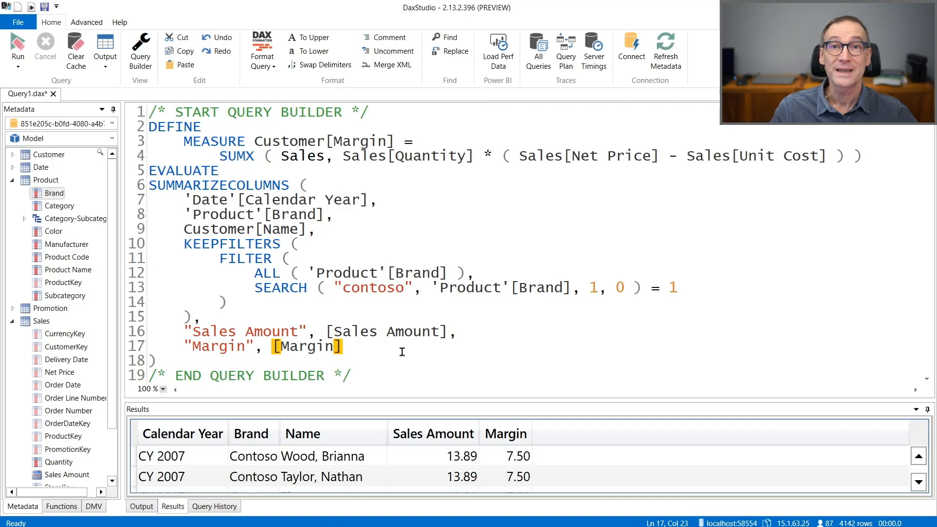
{"action": "mouse_move", "coordinate": [459, 334]}
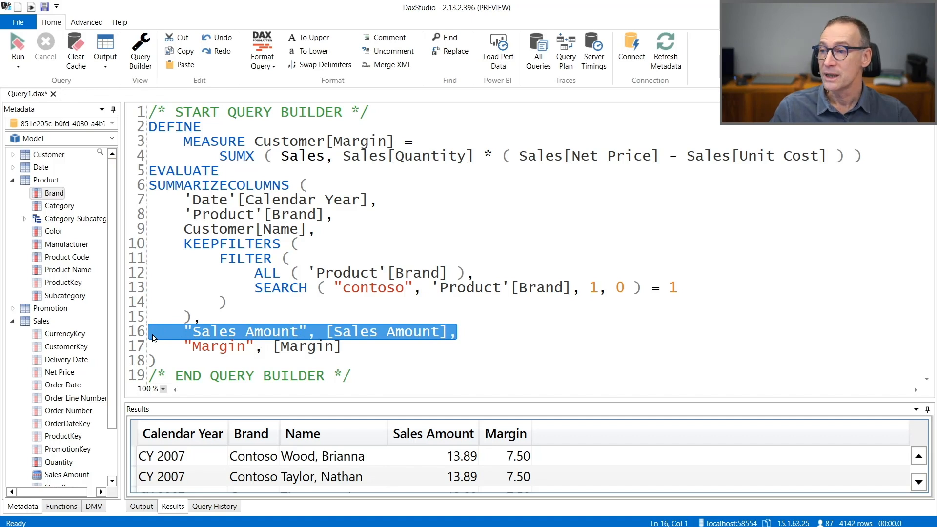
- Comment out the "Sales Amount" column line, leaving Margin as the only output
{"action": "left_click", "coordinate": [385, 37]}
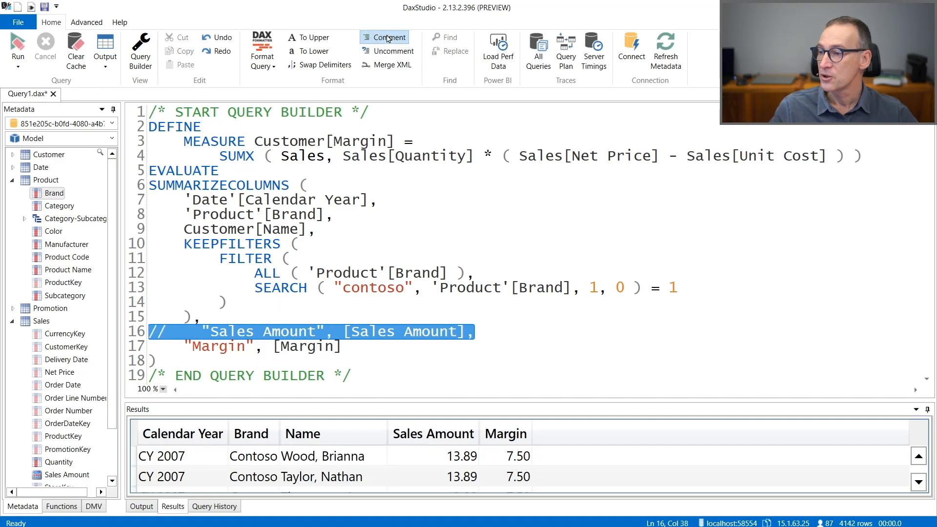